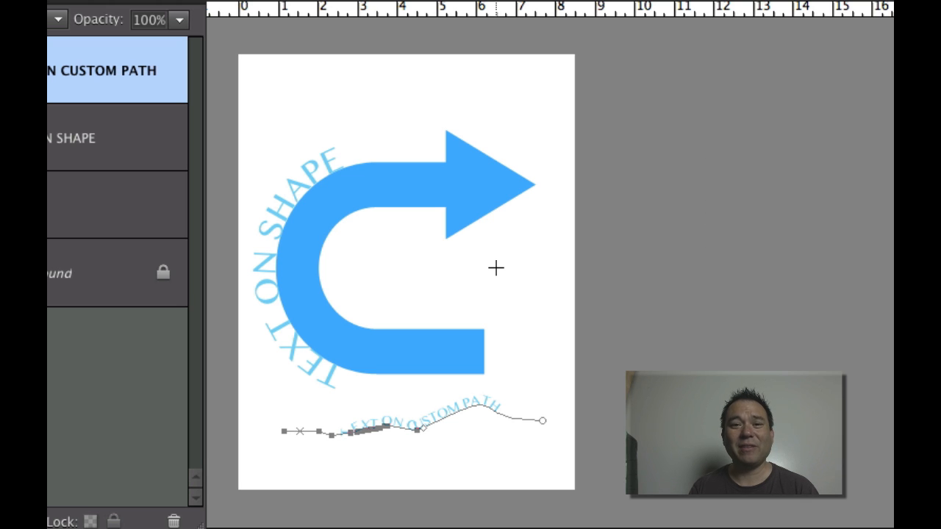
mouse_move(383, 332)
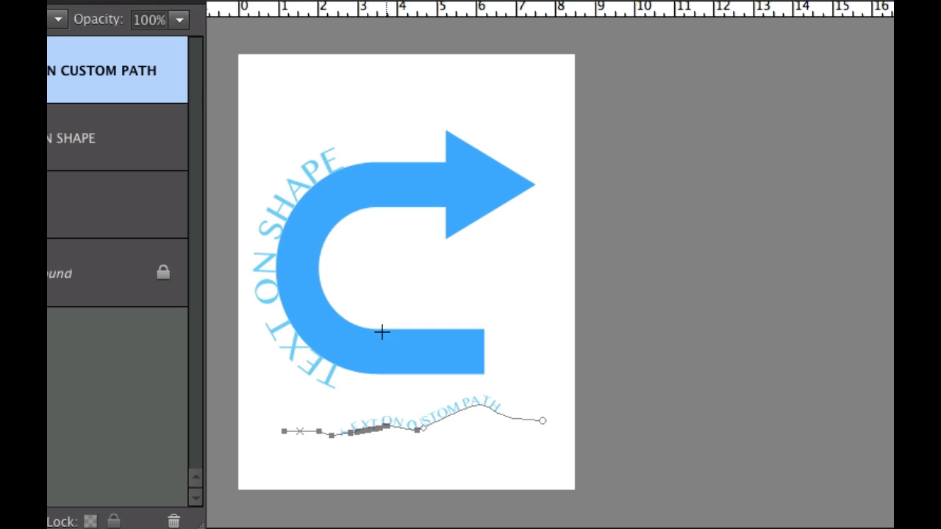
mouse_move(382, 181)
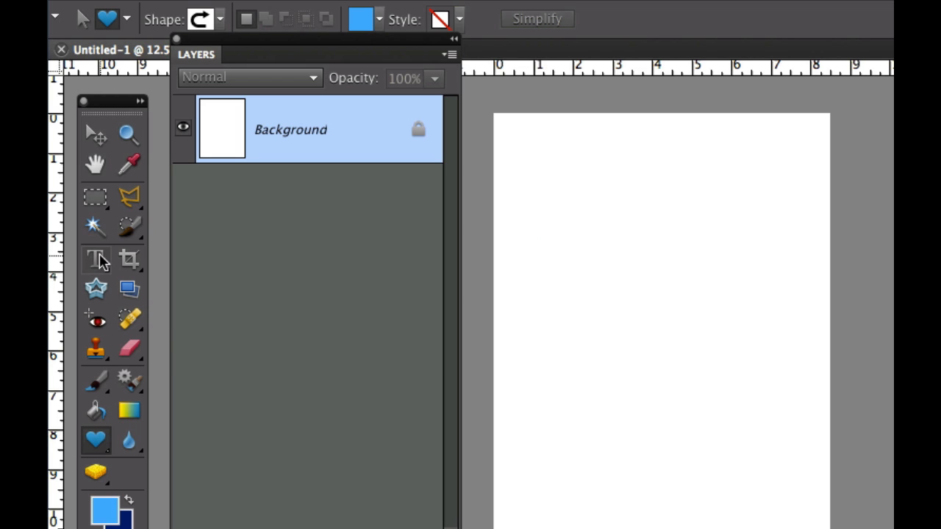
Pick the curved U-turn arrow from the Custom Shape picker's library
click(97, 259)
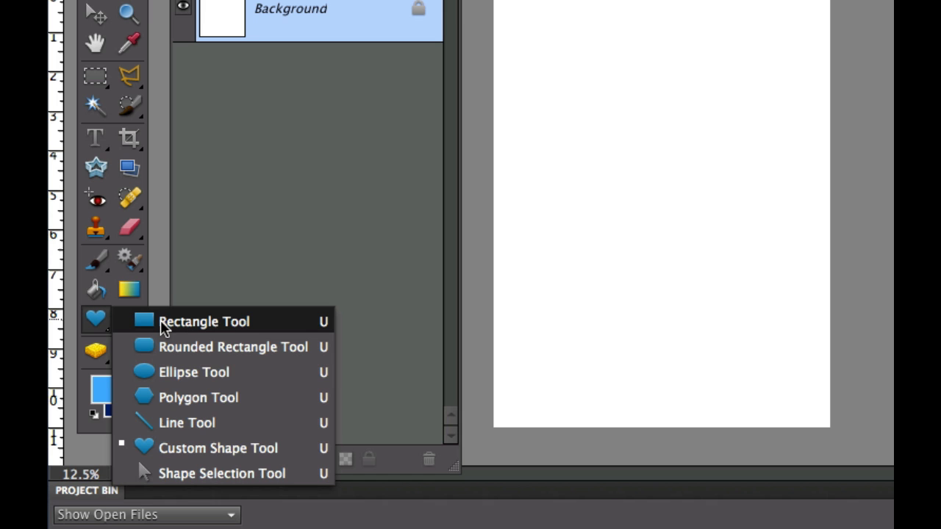
mouse_move(173, 449)
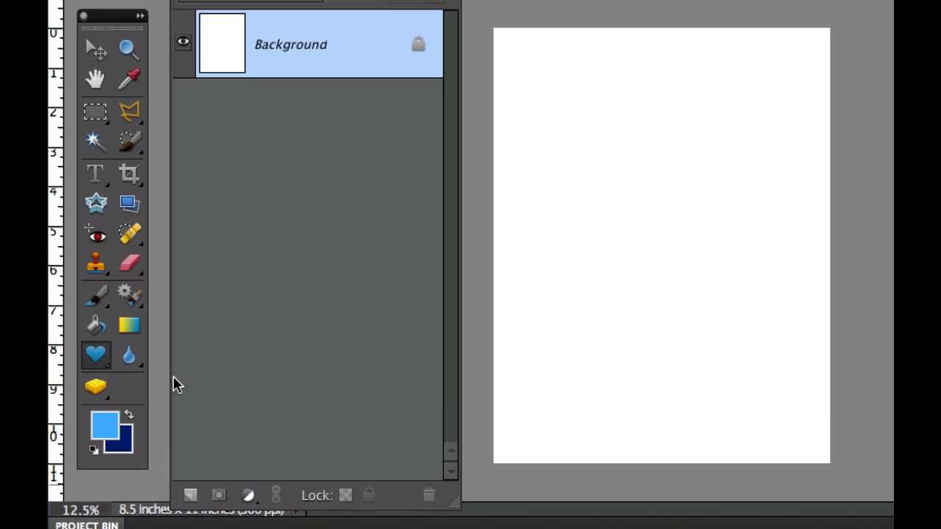
click(318, 100)
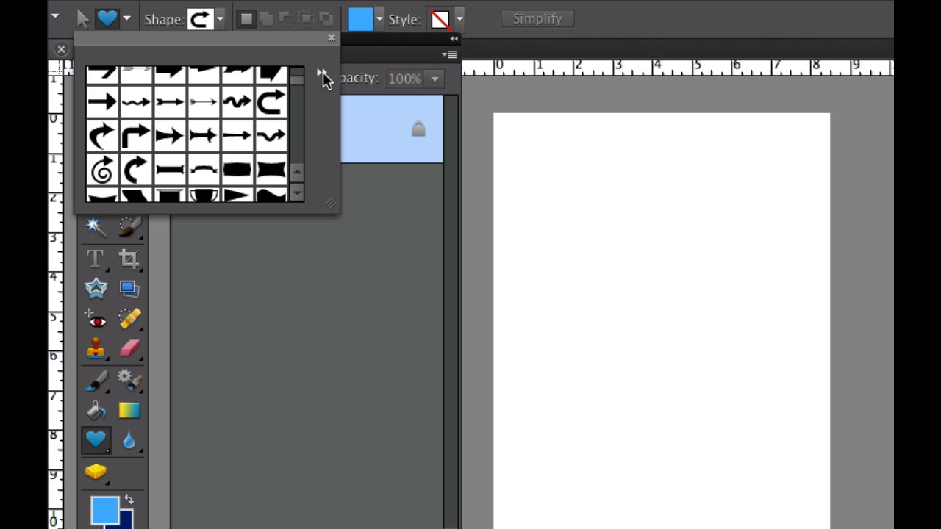
click(320, 77)
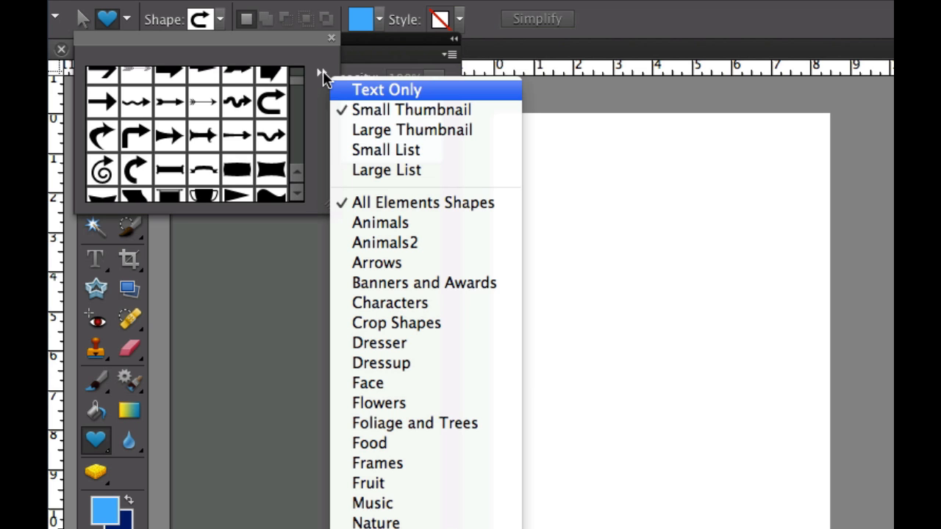
mouse_move(424, 203)
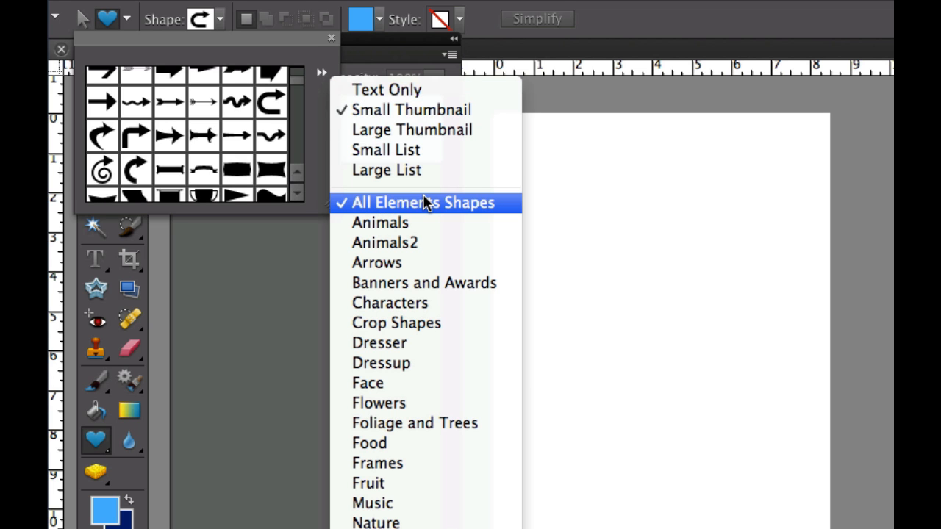
mouse_move(424, 283)
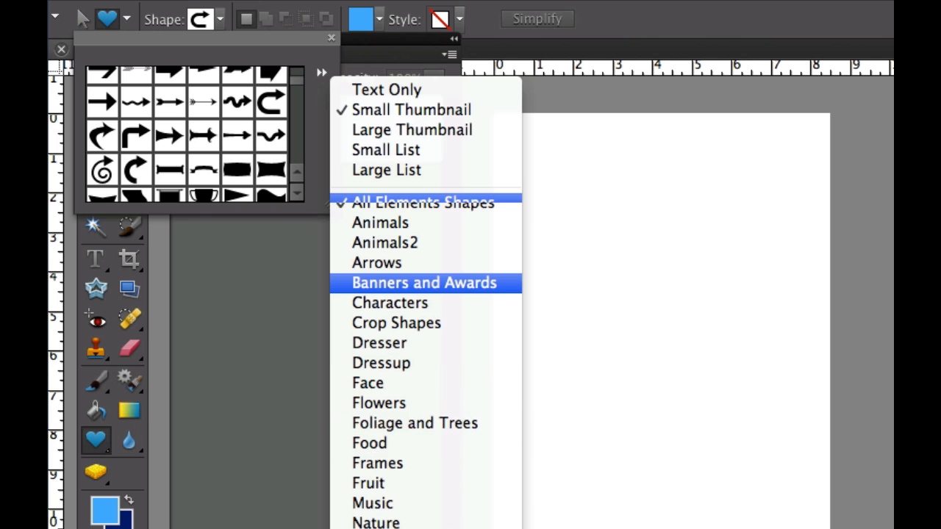
mouse_move(493, 108)
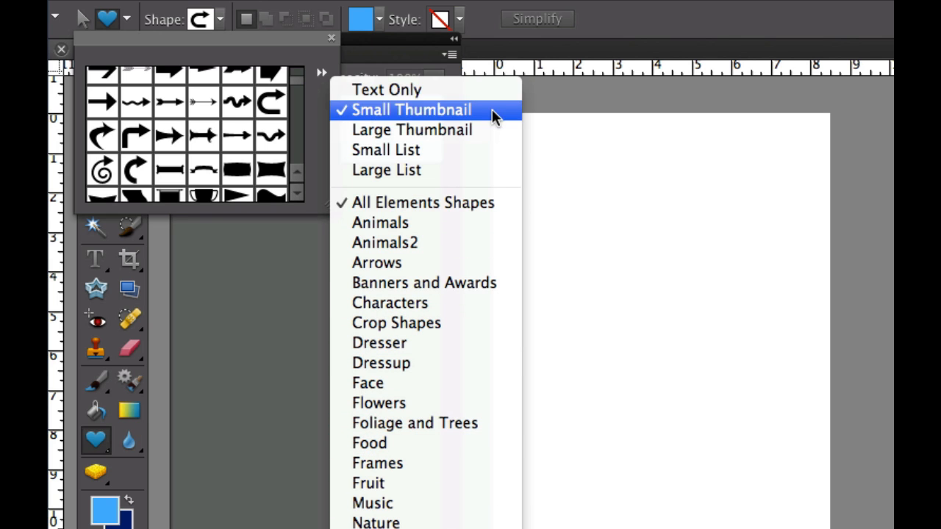
mouse_move(277, 117)
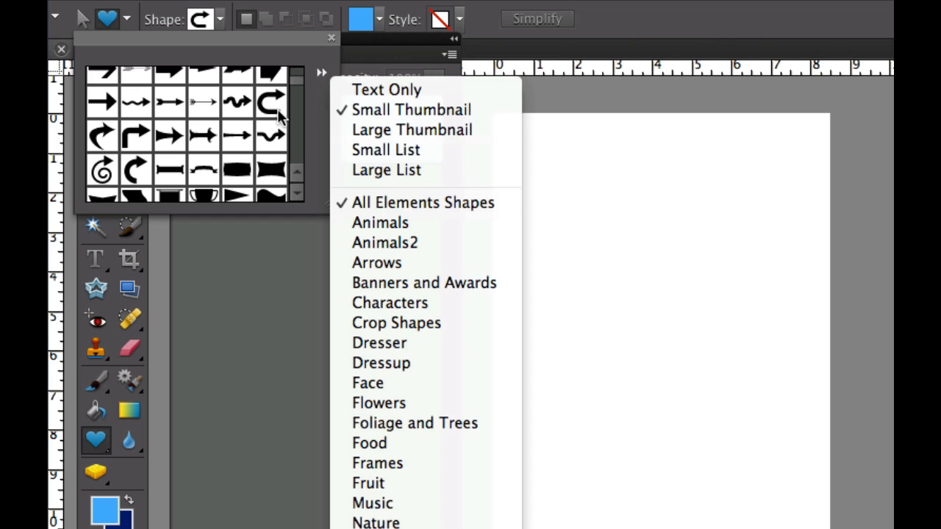
click(272, 101)
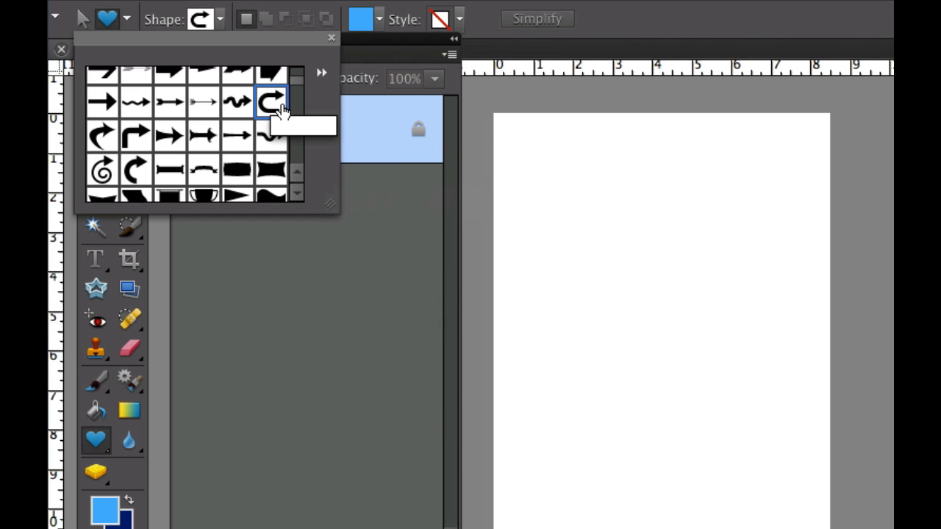
mouse_move(272, 101)
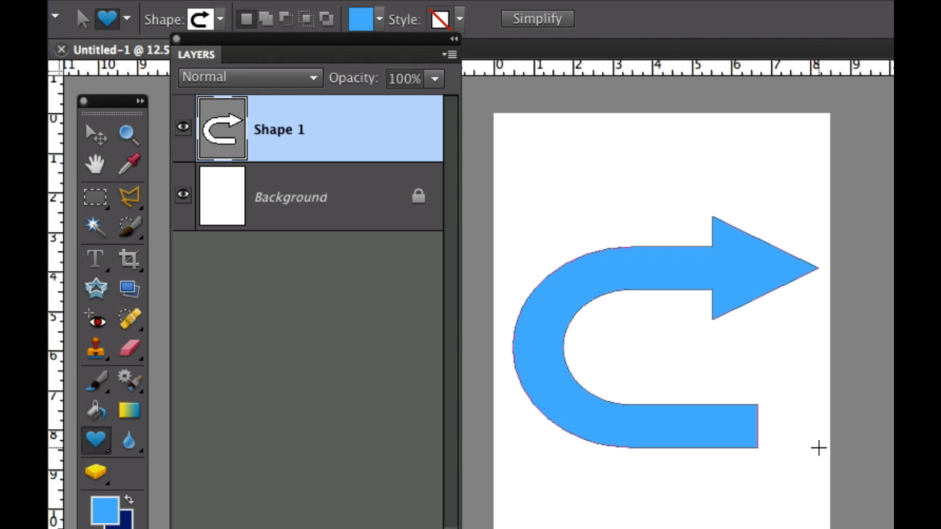
mouse_move(106, 512)
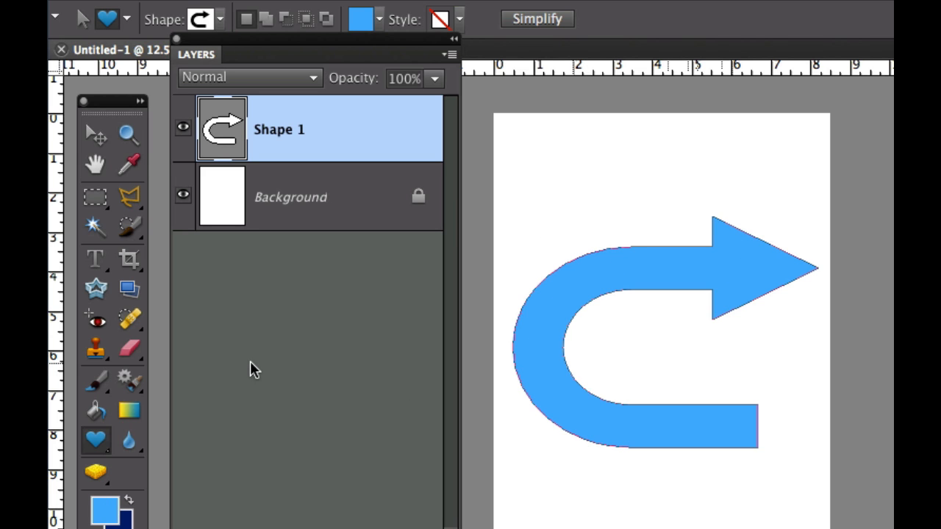
Switch to the Text on Shape tool after drawing the blue arrow
click(94, 259)
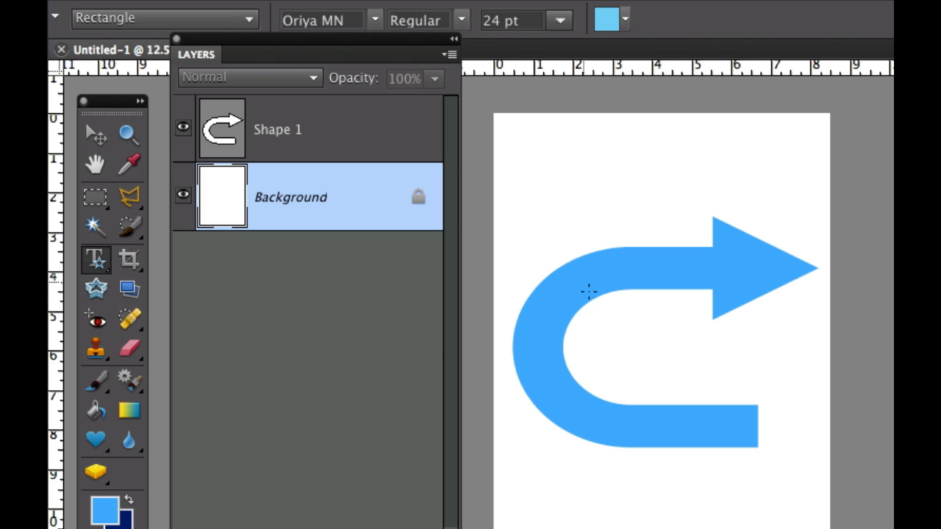
mouse_move(615, 313)
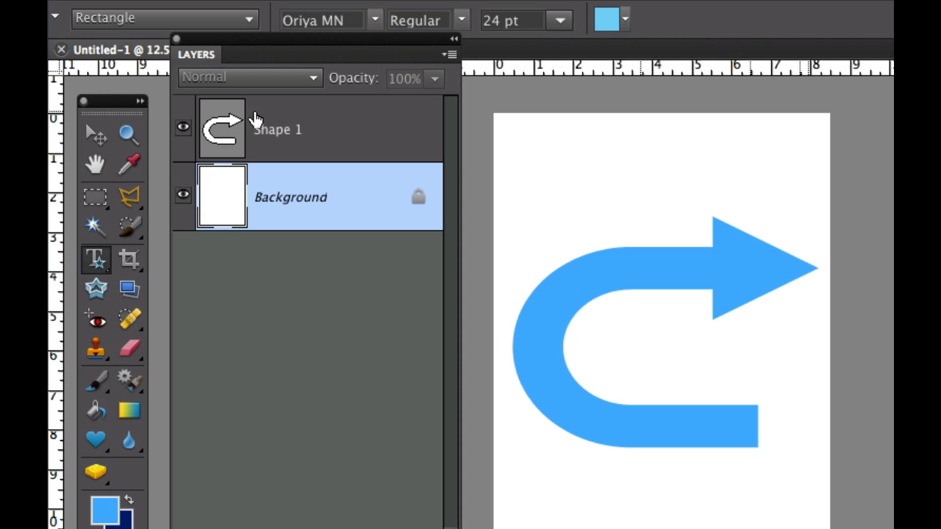
Target the Shape 1 arrow layer for the TEXT ON SHAPE lettering
click(279, 129)
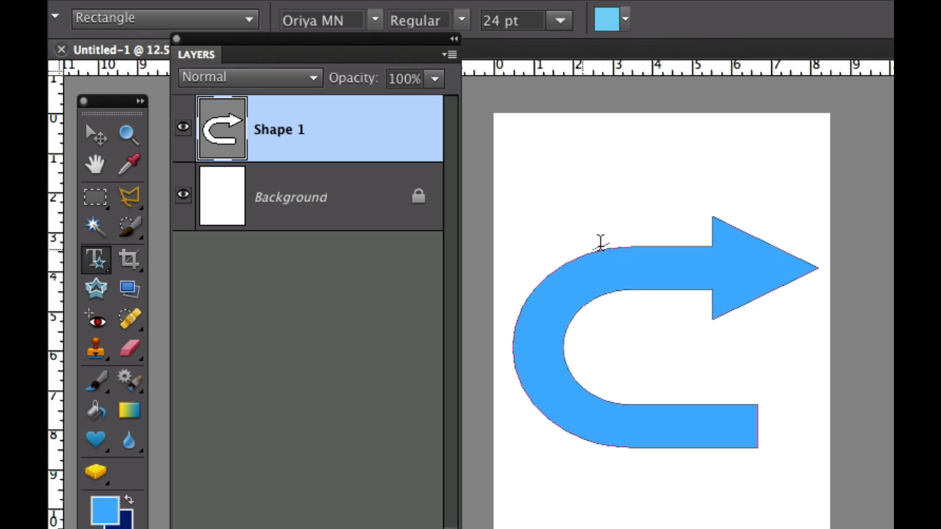
mouse_move(518, 351)
text(TEXT ON SHAPE)
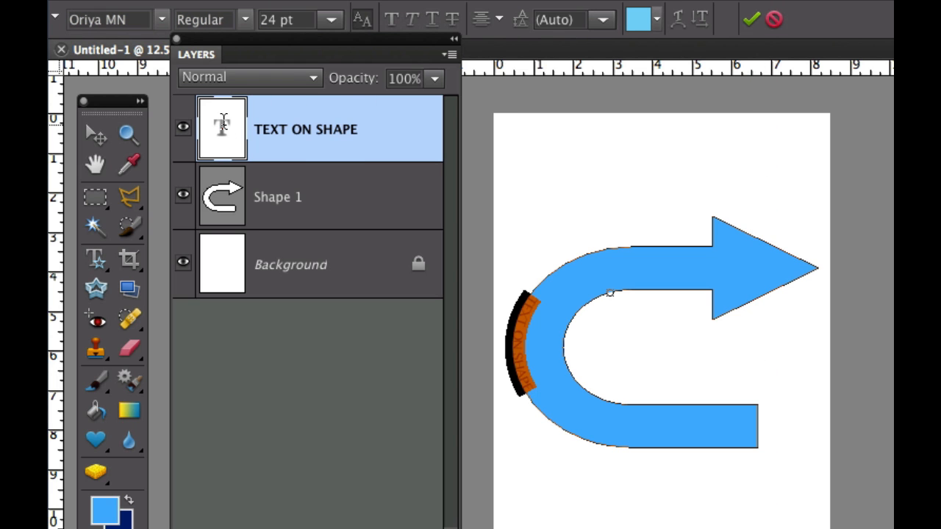
Set the TEXT ON SHAPE lettering to 60 pt
click(329, 19)
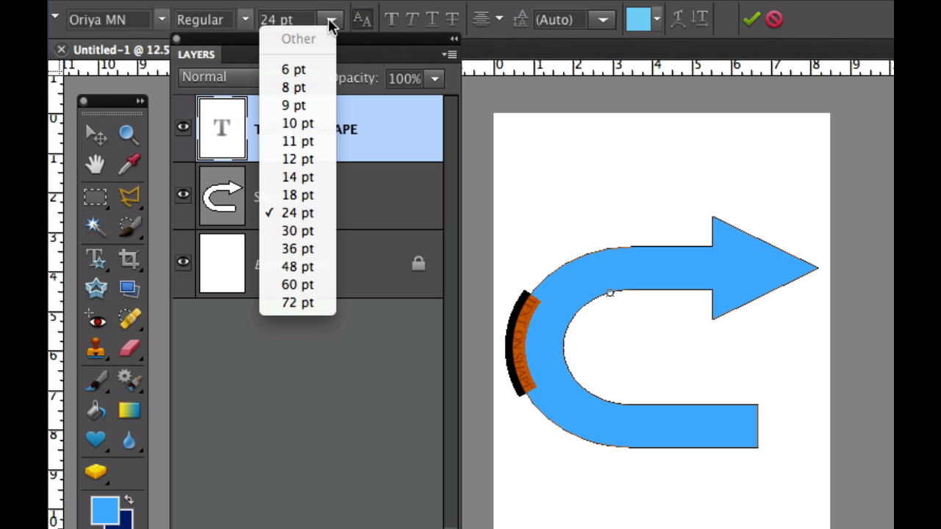
mouse_move(305, 291)
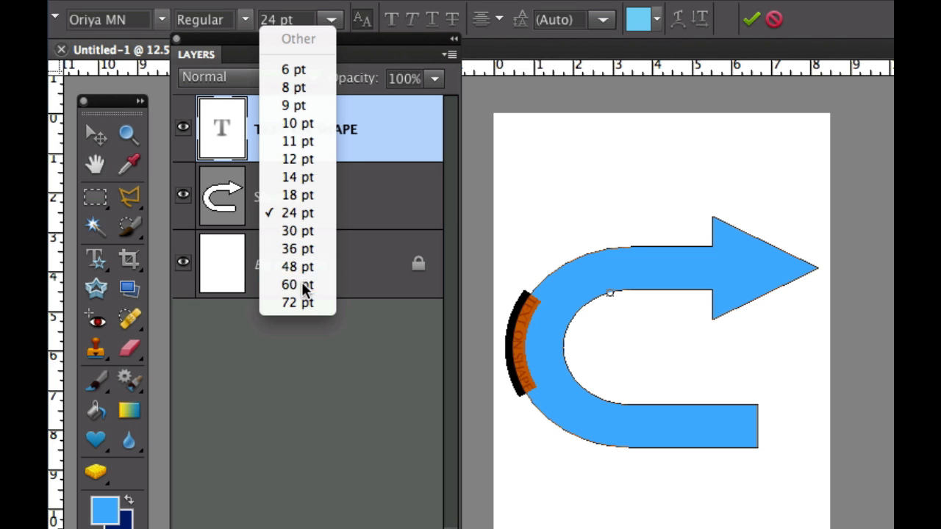
click(297, 285)
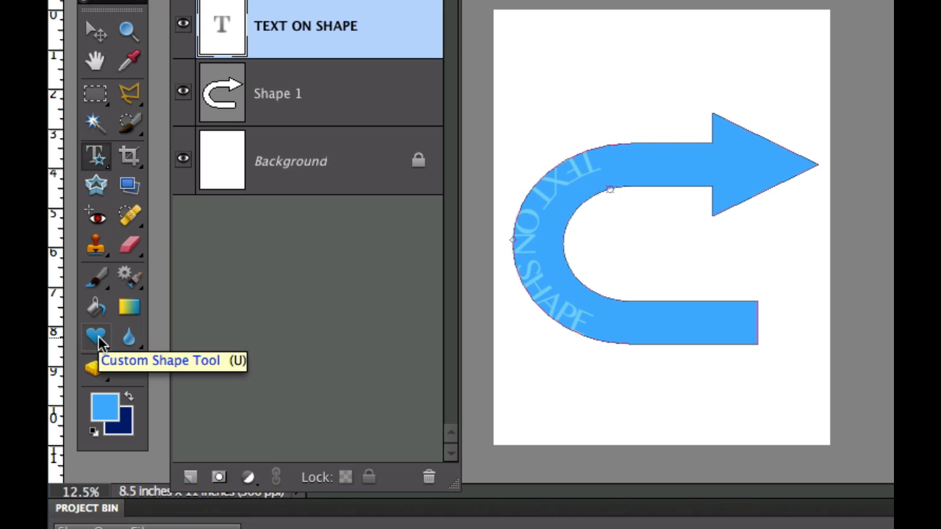
Slide TEXT ON SHAPE with the Shape Selection Tool to the outer bottom curve
click(97, 335)
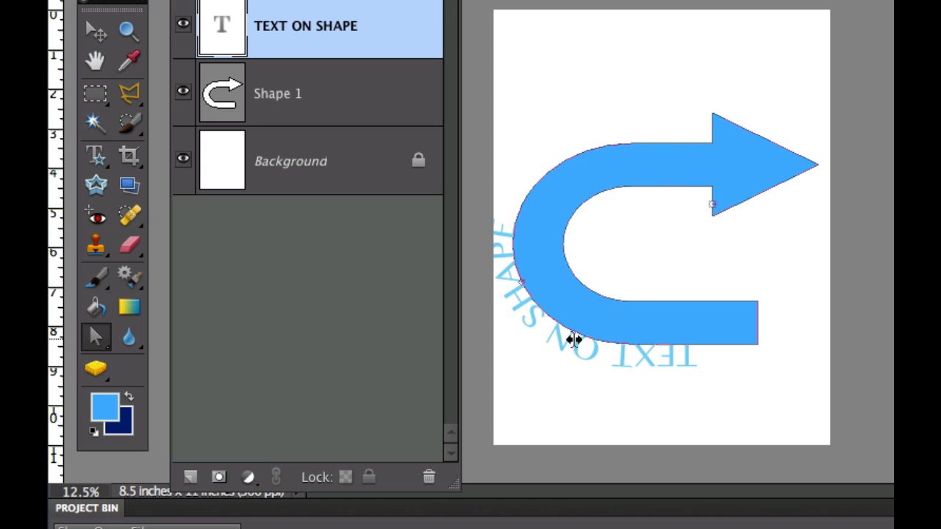
drag(574, 340, 621, 350)
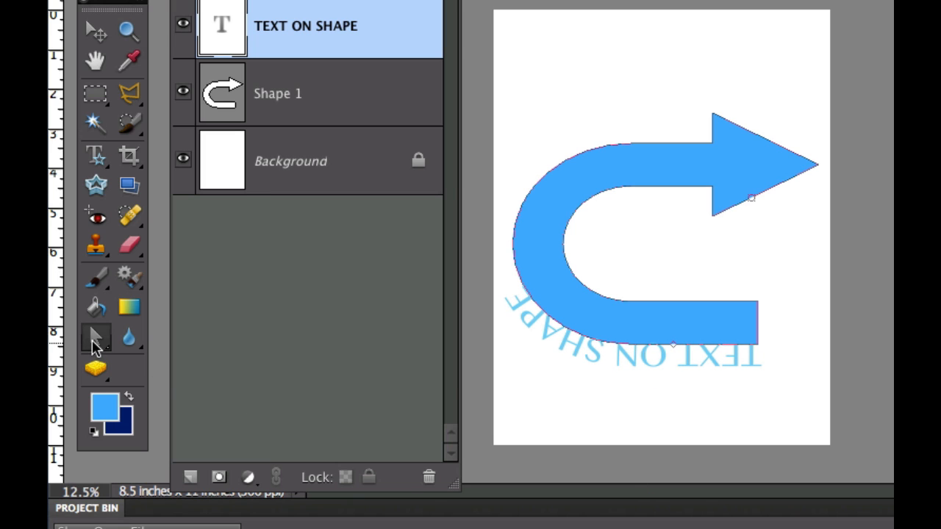
mouse_move(97, 337)
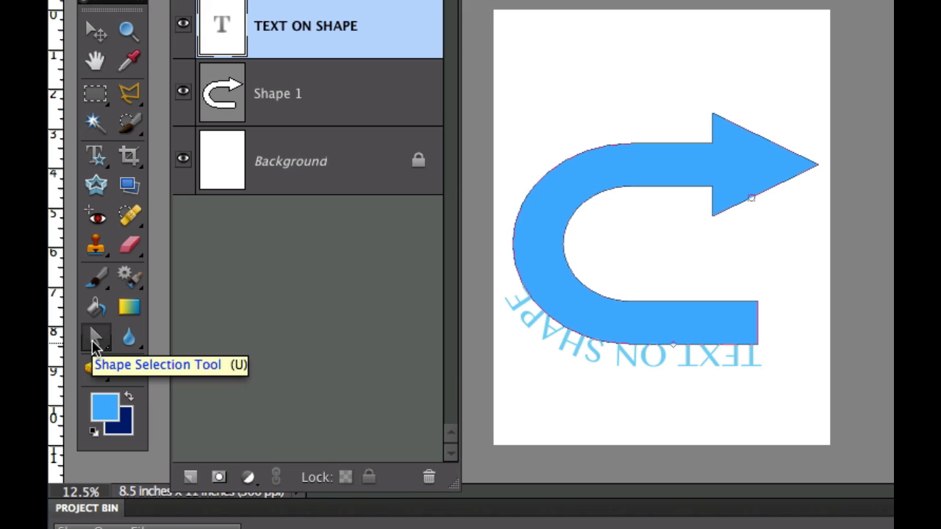
mouse_move(244, 135)
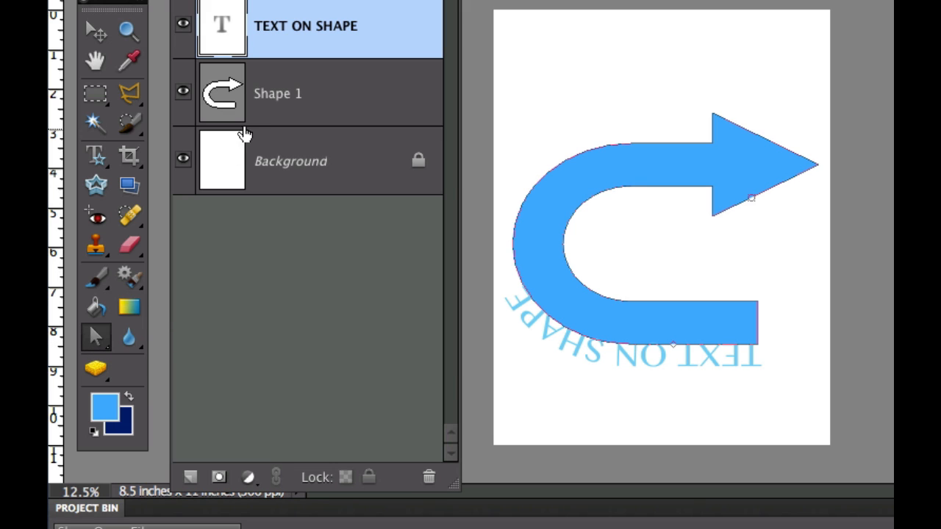
mouse_move(217, 27)
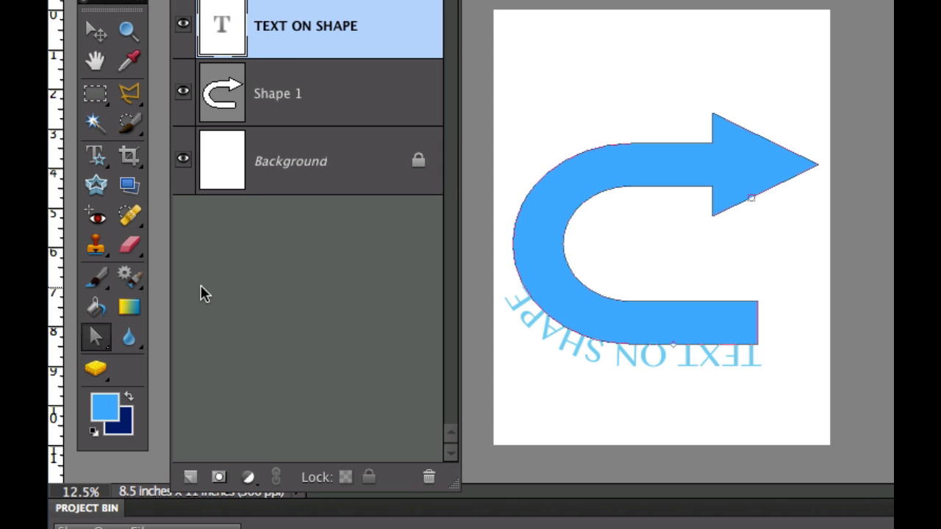
mouse_move(97, 335)
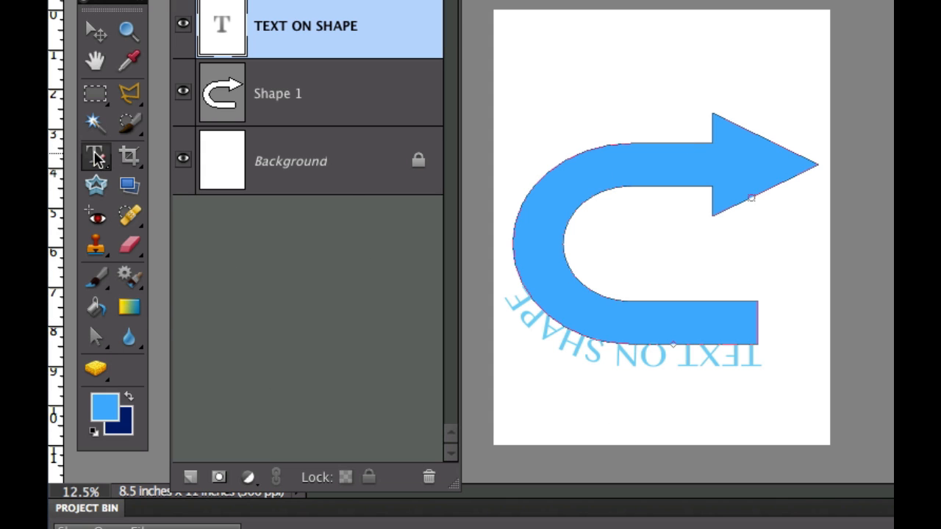
Add empty Layer 1 and draw a committed wavy path across the top of the page
click(94, 156)
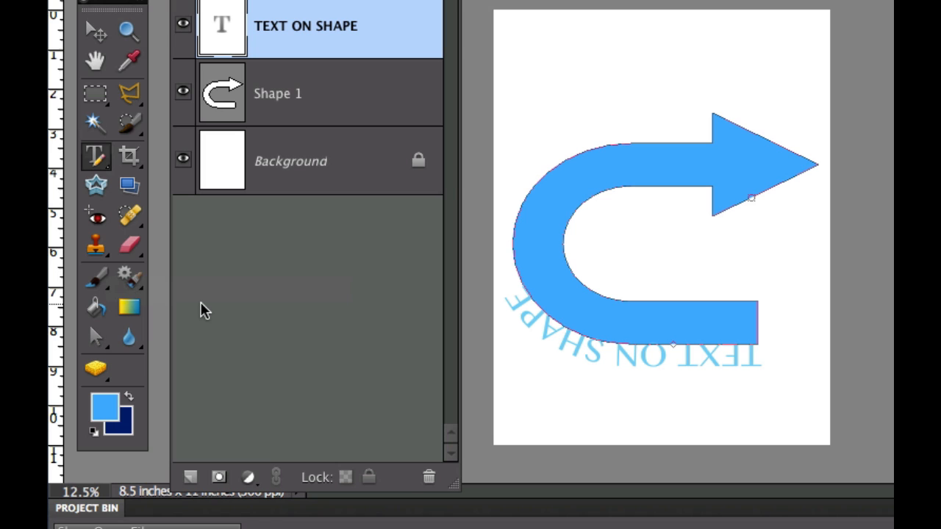
mouse_move(191, 485)
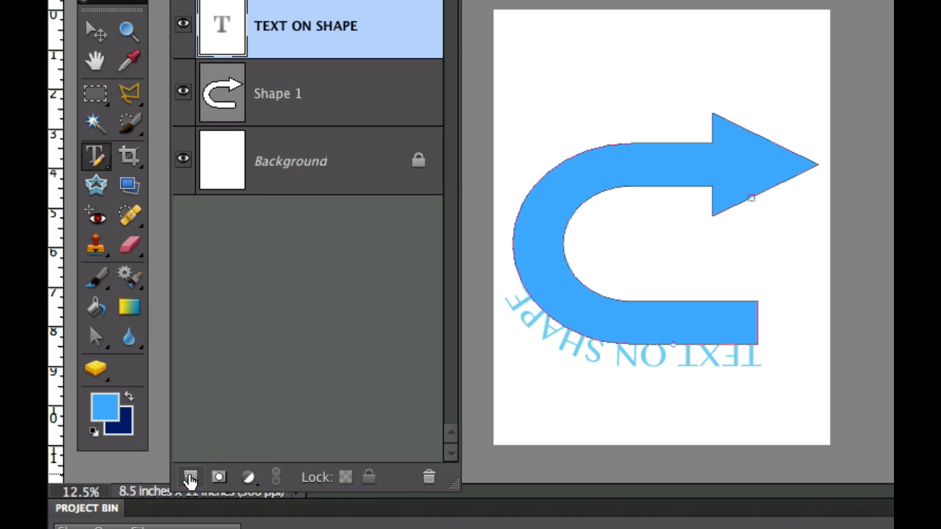
click(191, 477)
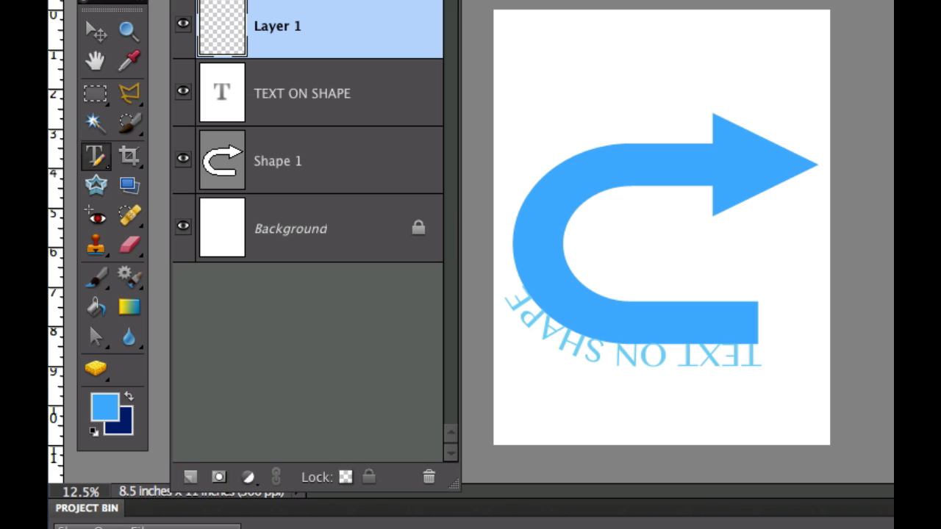
mouse_move(546, 76)
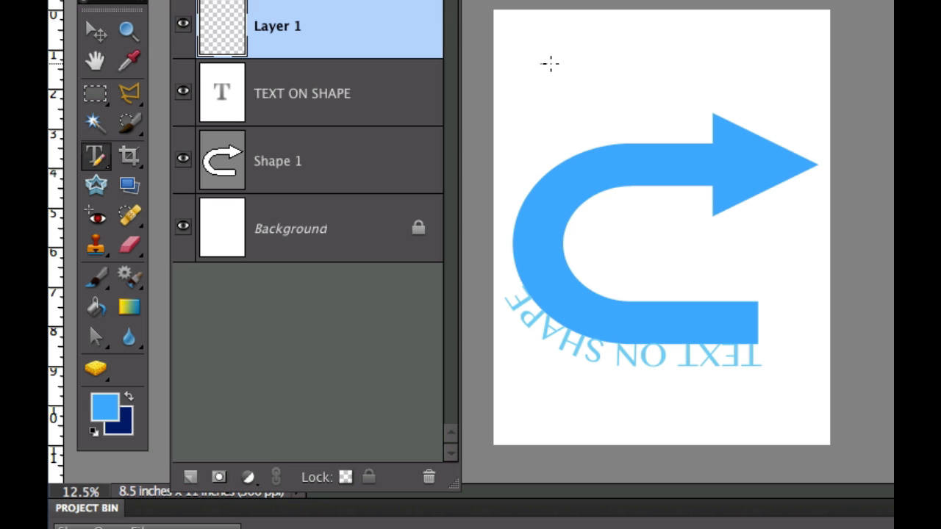
drag(544, 64, 779, 70)
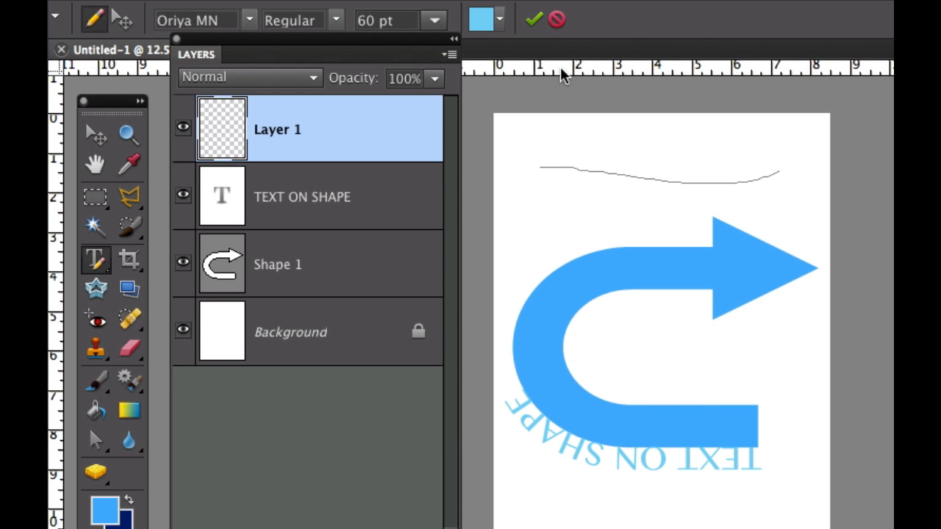
click(535, 20)
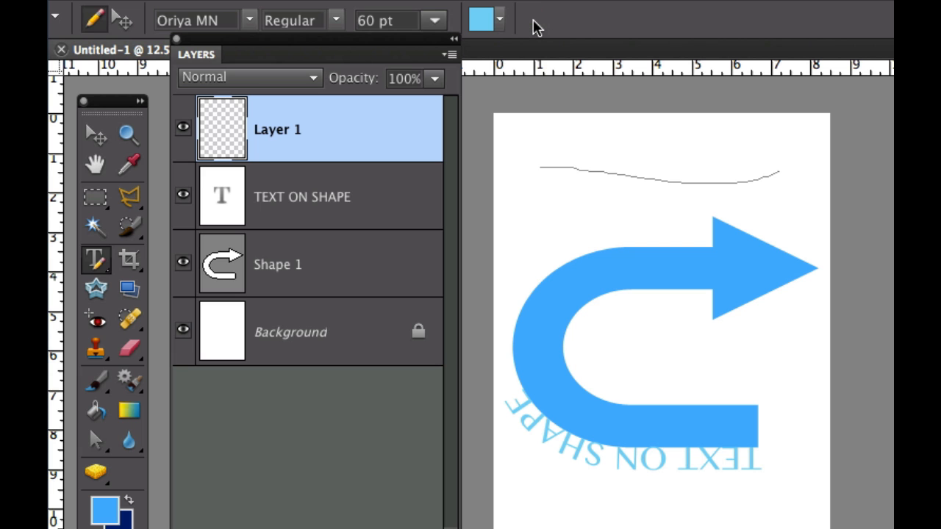
mouse_move(559, 135)
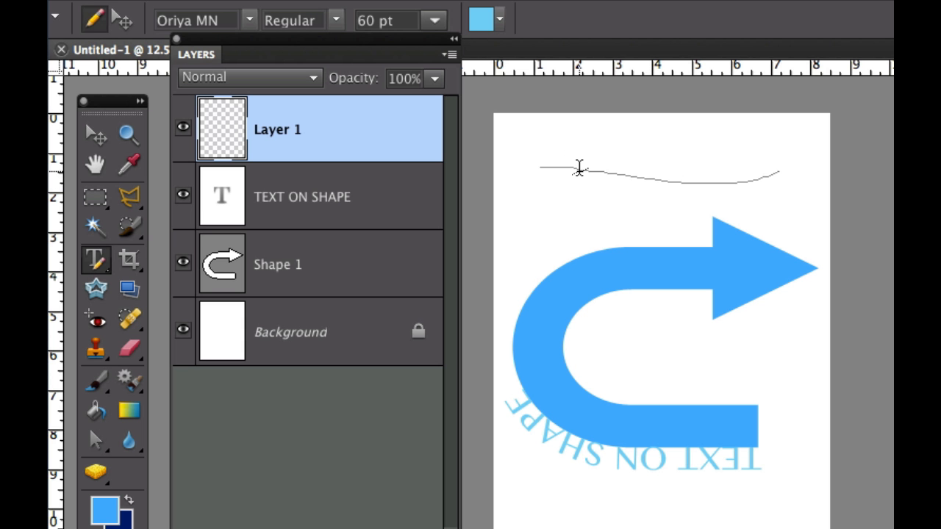
Start the path text with the letters 'Tex' along the wavy line
click(579, 169)
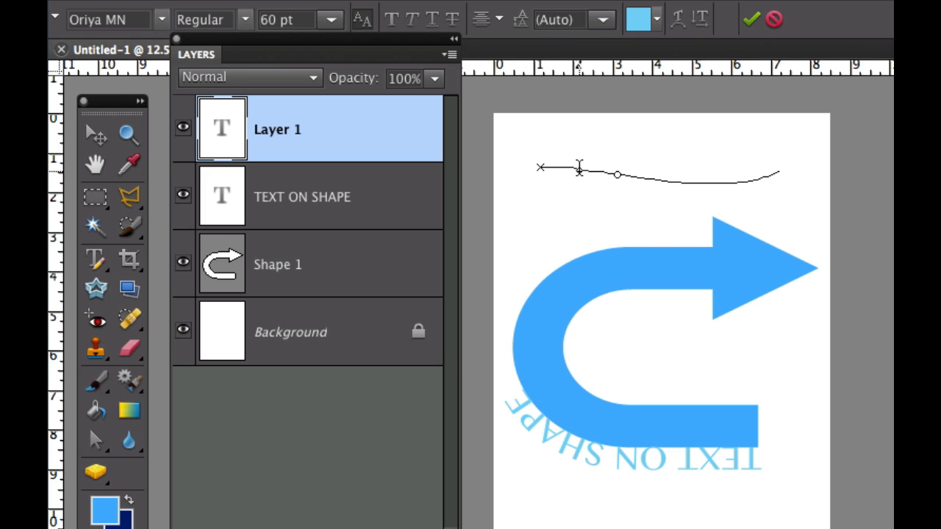
text(Tex)
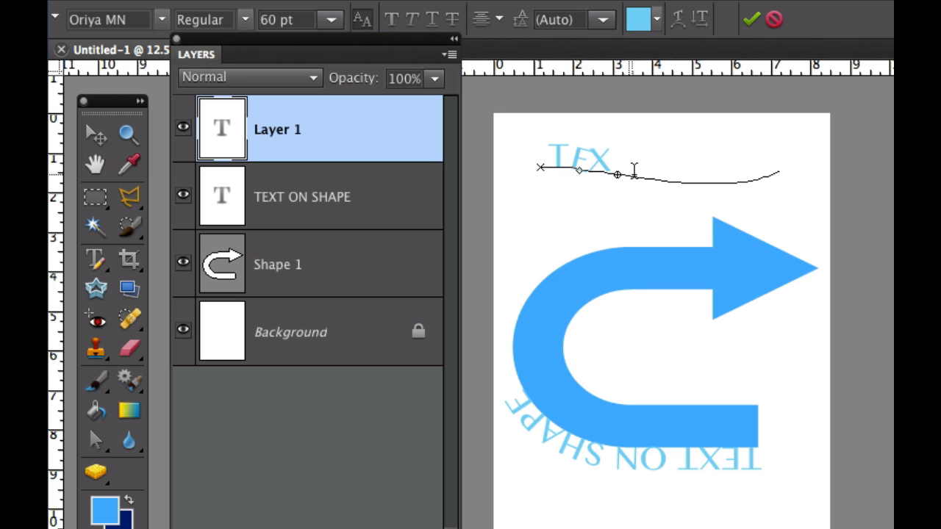
mouse_move(366, 333)
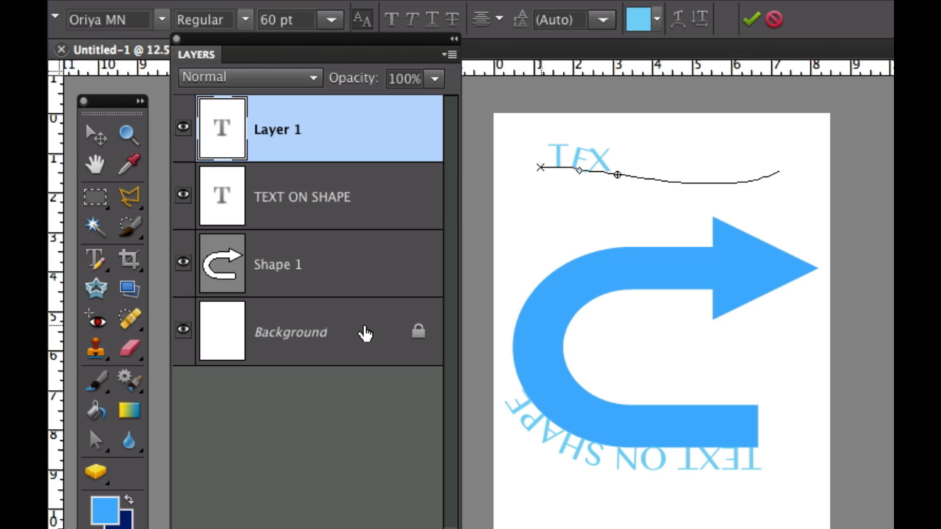
mouse_move(97, 440)
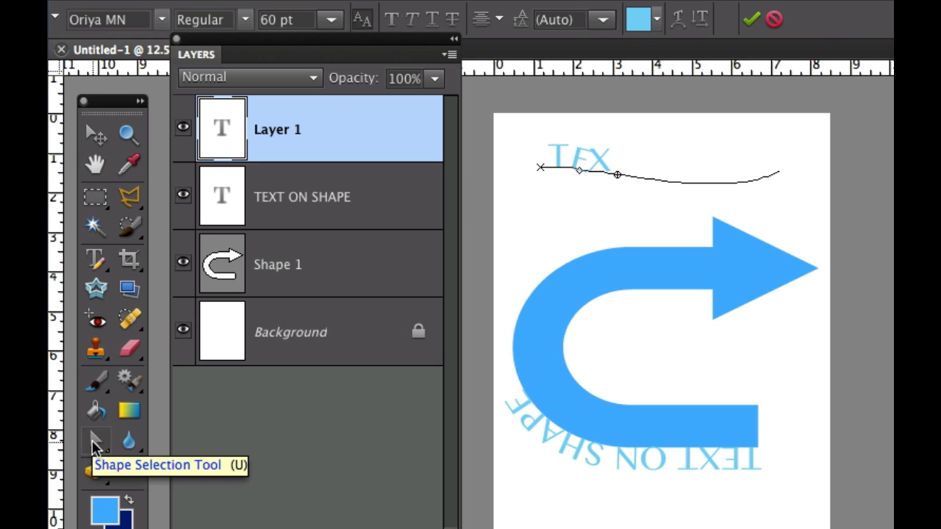
Resume editing the path text and add 'ON' toward TEXT ON PATH
click(96, 441)
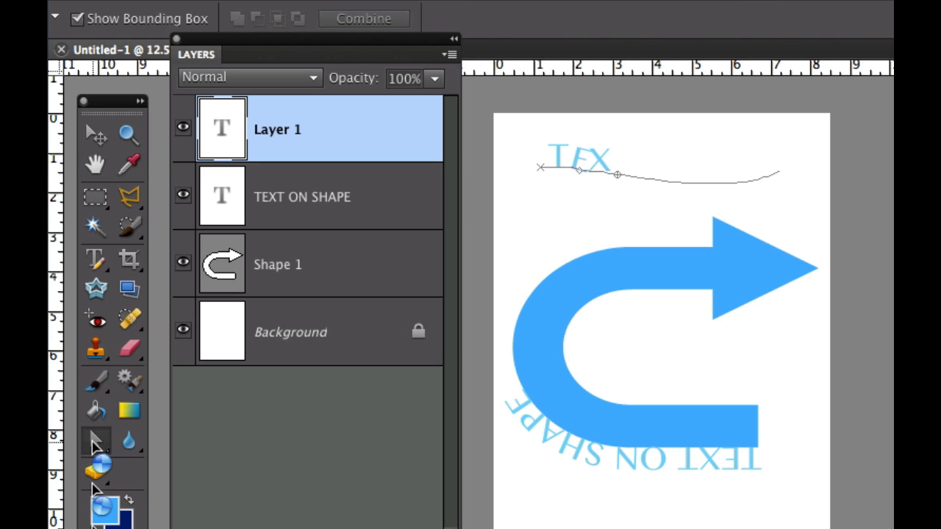
double_click(276, 130)
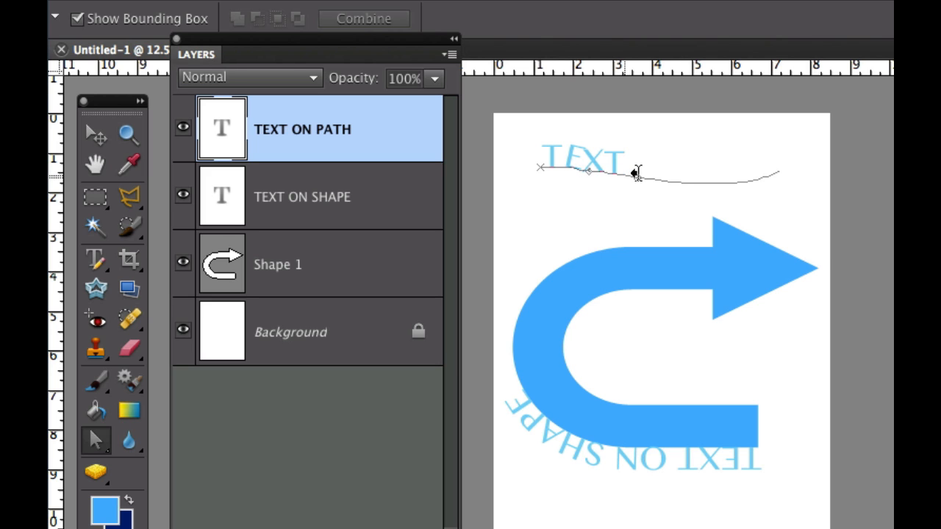
text(ON)
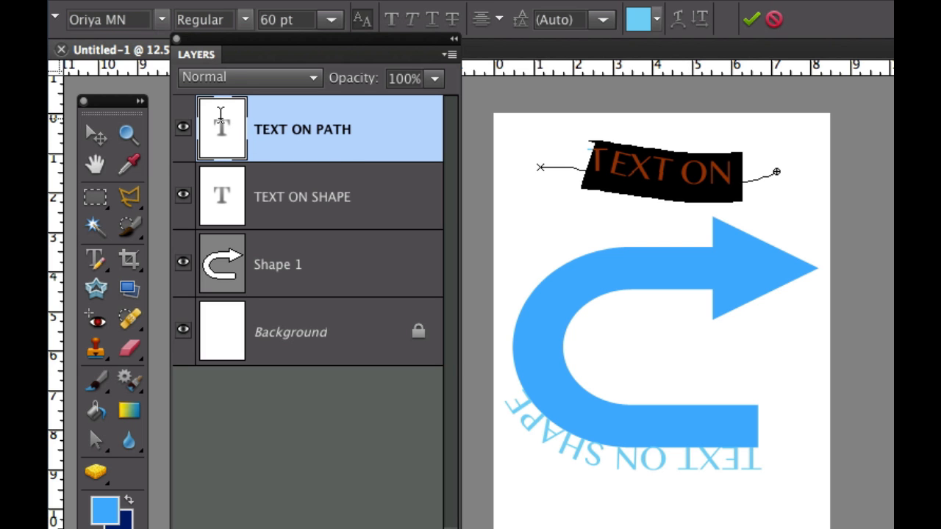
Set the TEXT ON PATH lettering to 36 pt and commit
click(329, 19)
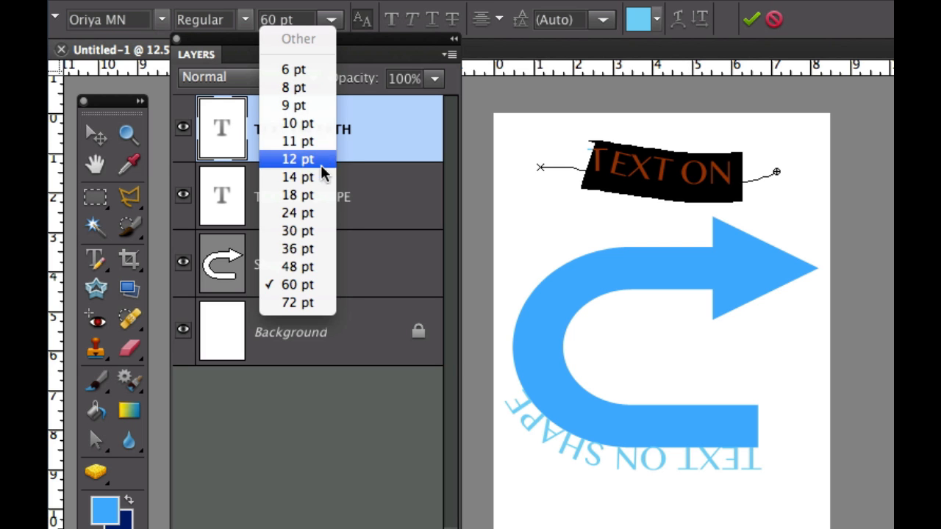
click(297, 248)
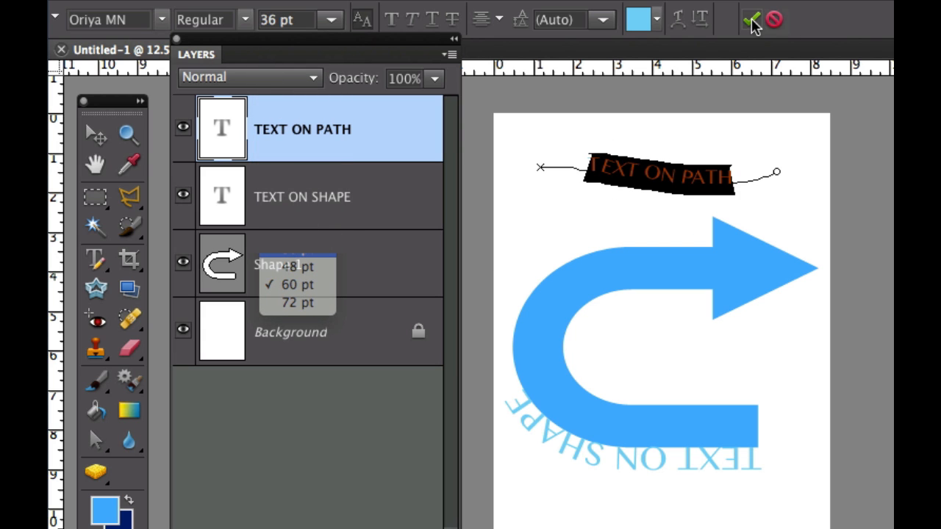
click(749, 19)
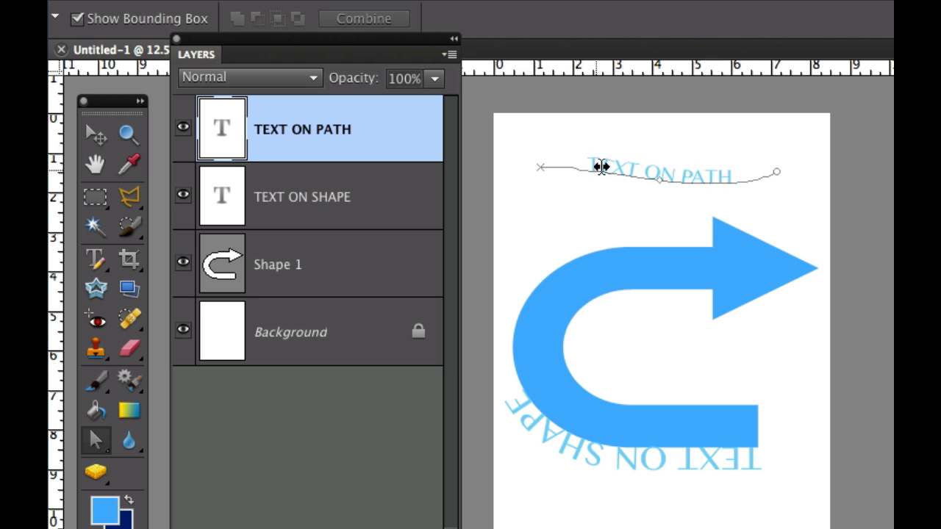
mouse_move(645, 234)
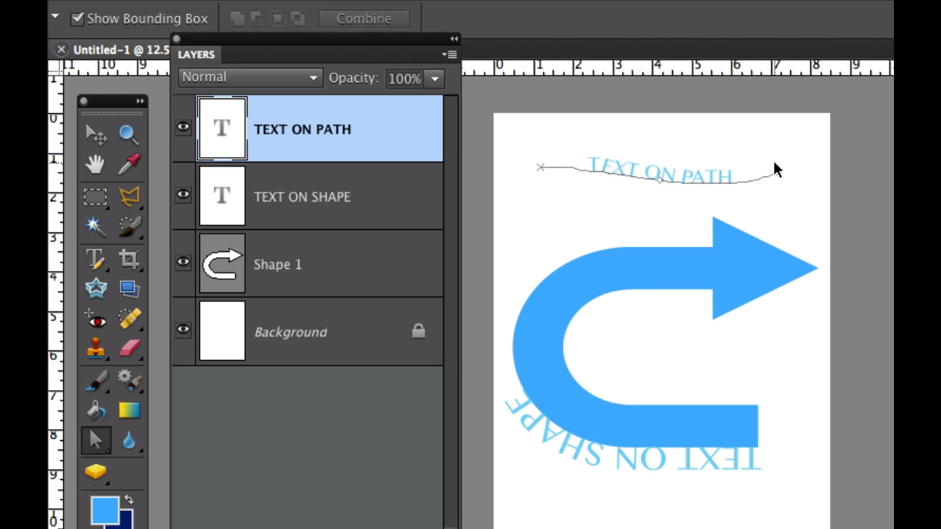
mouse_move(288, 315)
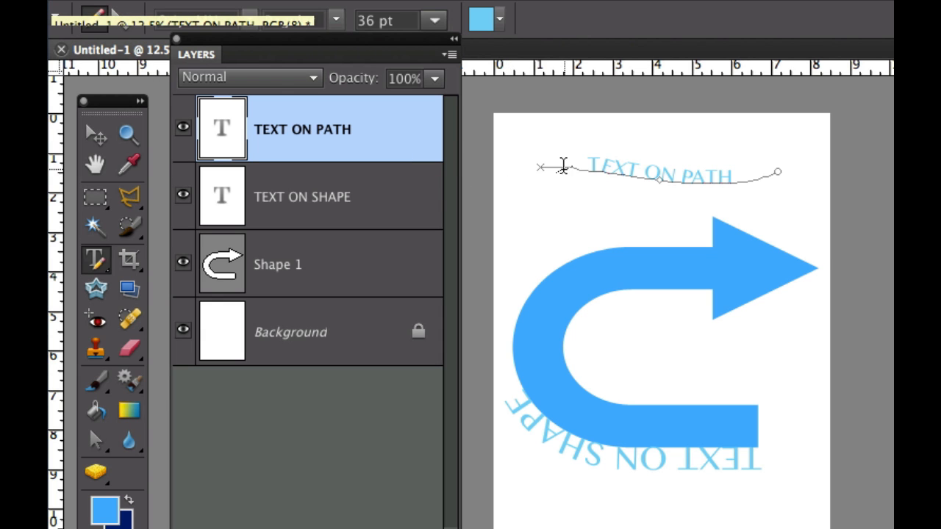
mouse_move(597, 174)
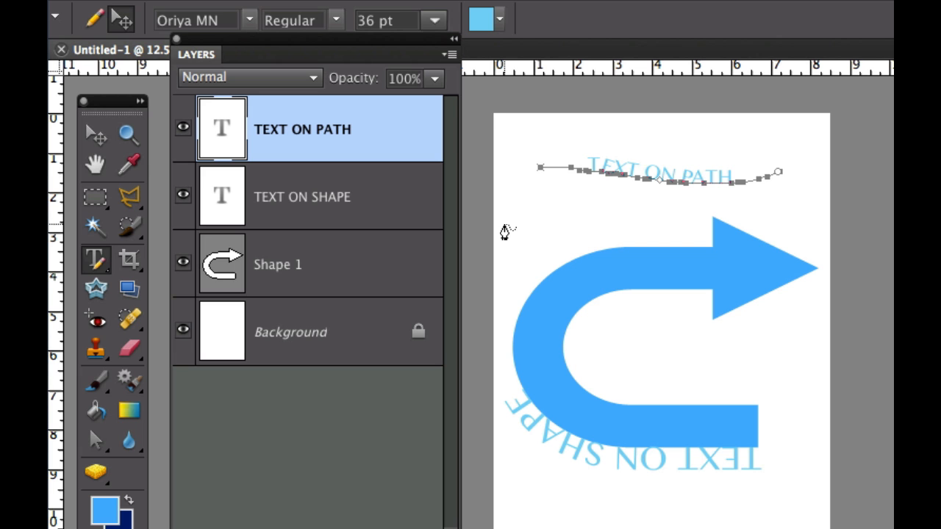
mouse_move(624, 186)
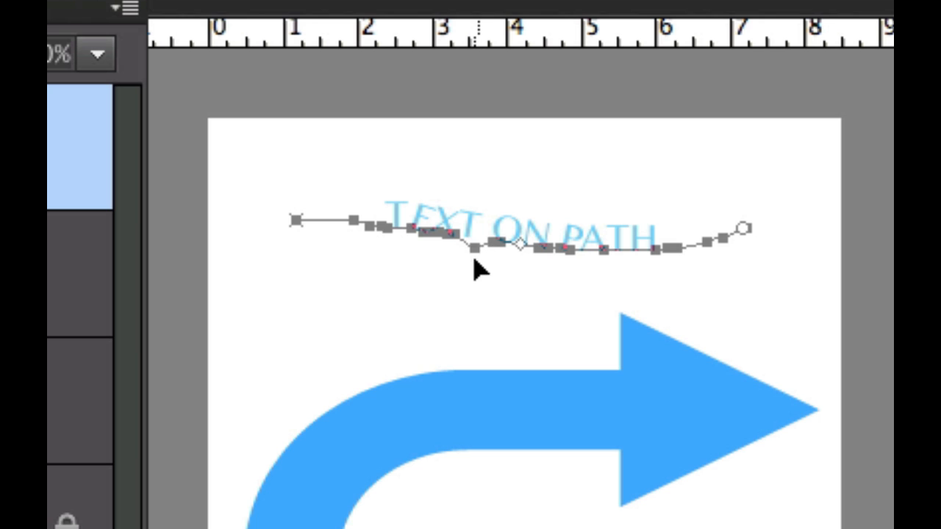
Drag an anchor point downward and hold Option to delete surplus anchors
drag(478, 247, 476, 294)
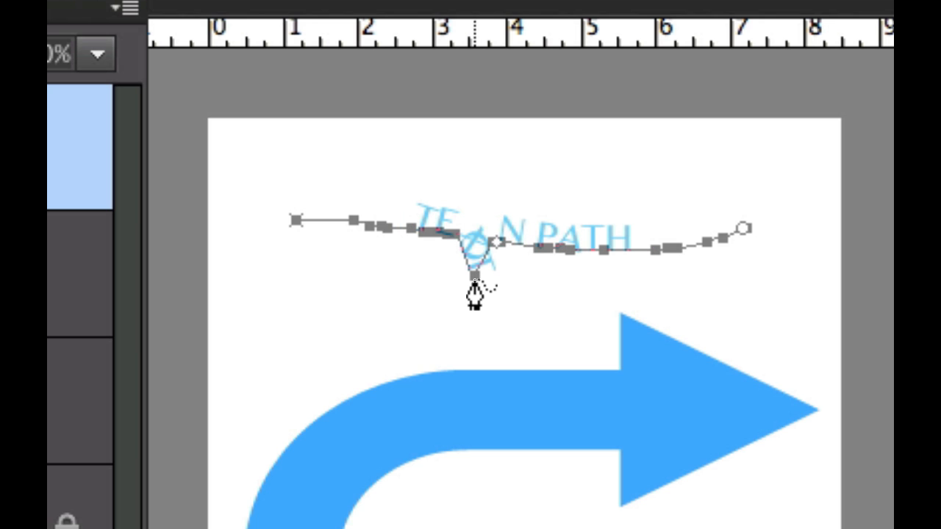
mouse_move(485, 304)
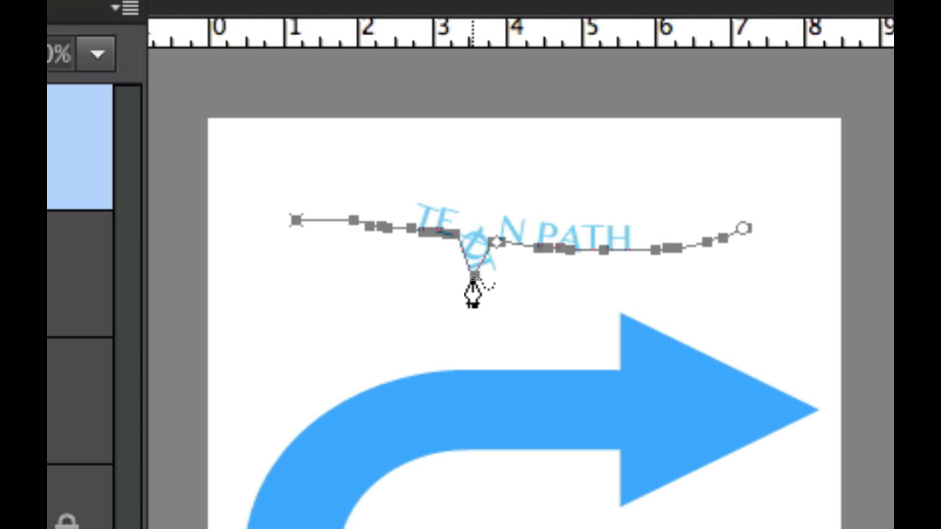
key(alt)
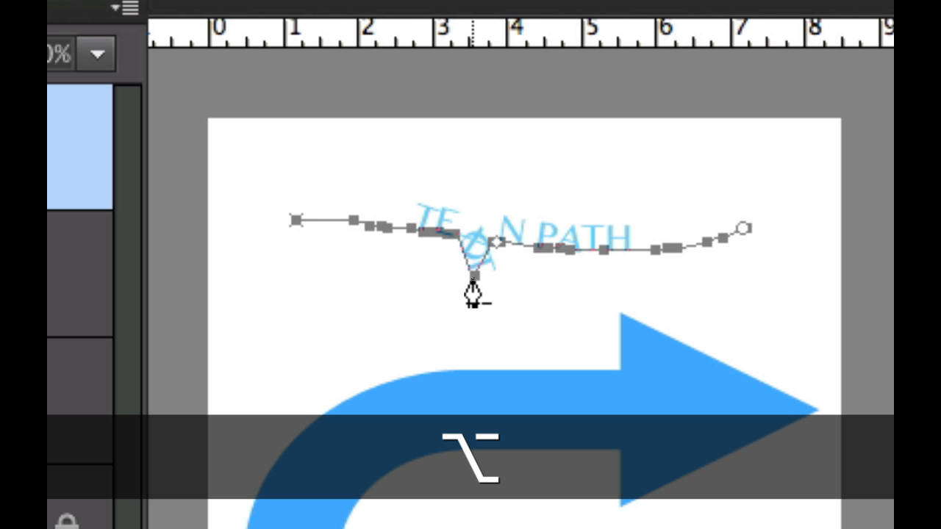
mouse_move(435, 301)
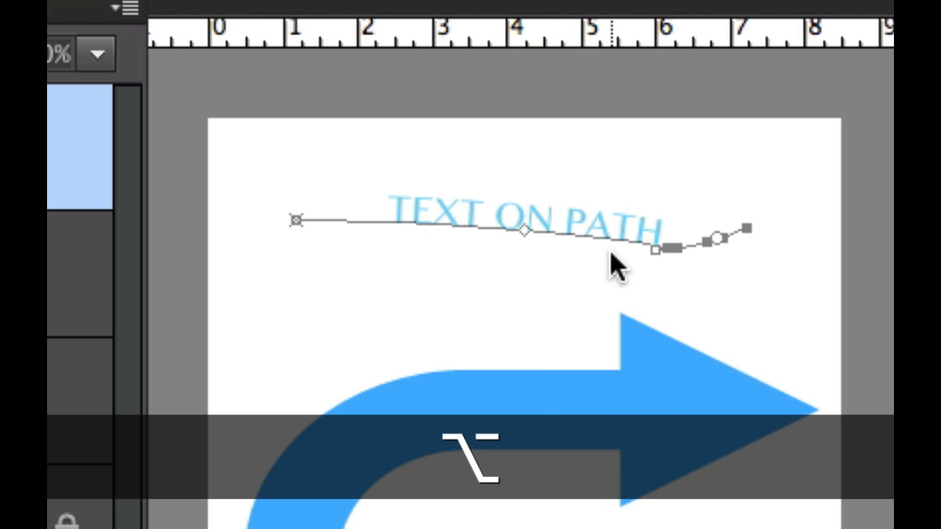
mouse_move(676, 268)
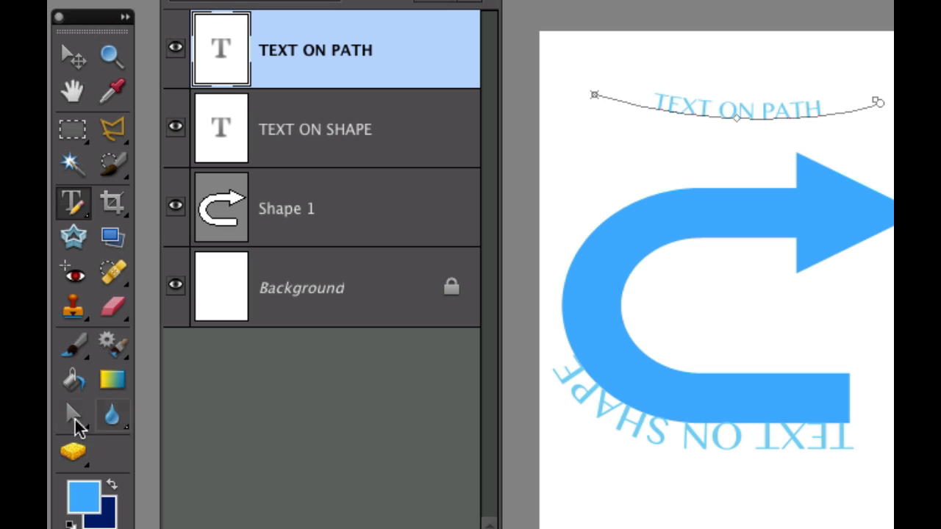
Select the Shape Selection Tool to adjust the TEXT ON PATH arc
click(72, 414)
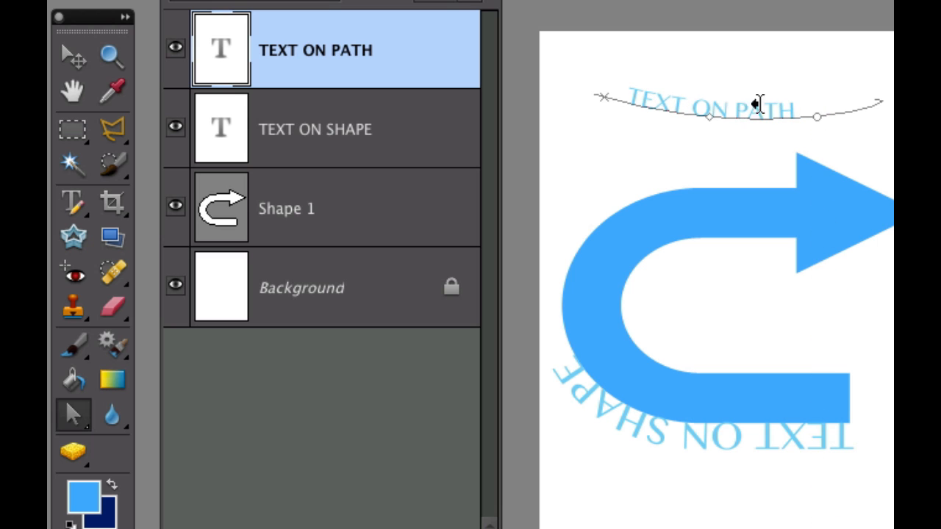
mouse_move(747, 95)
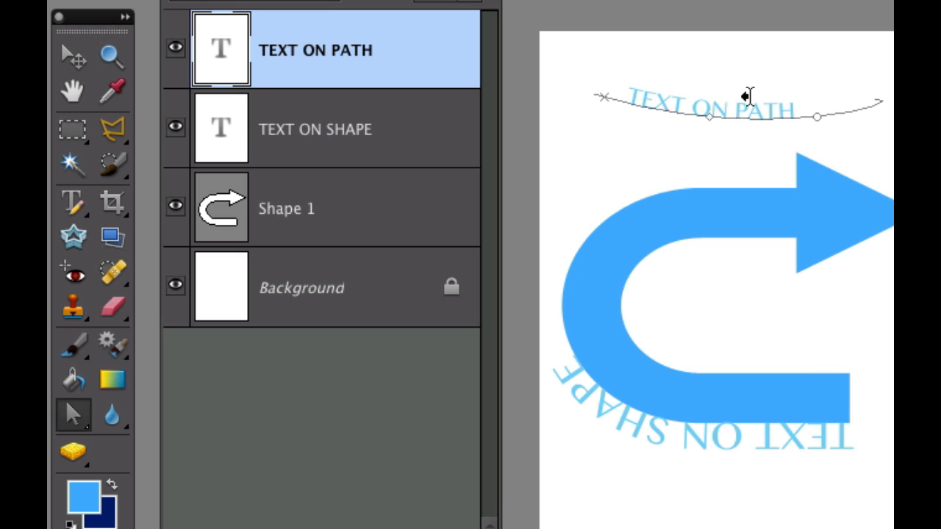
mouse_move(620, 341)
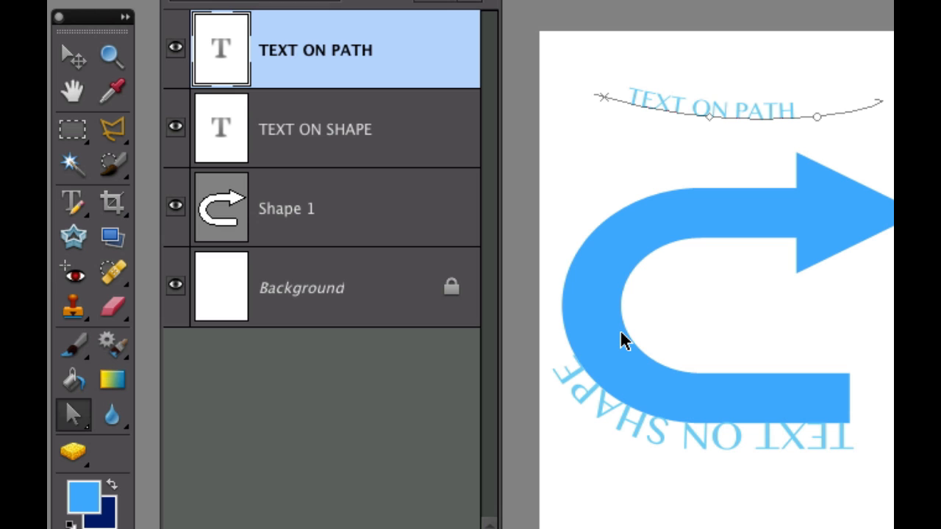